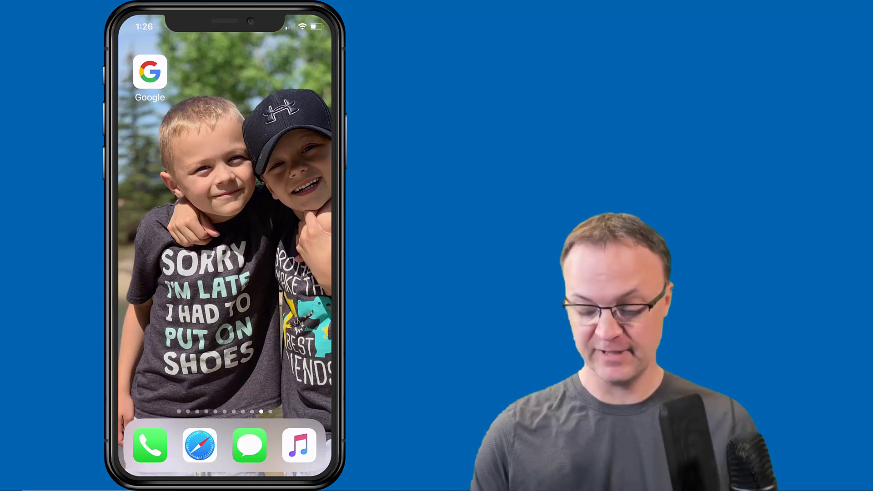
Launch Google Lens from the Google app's search bar, aimed at the schedule paper
click(149, 72)
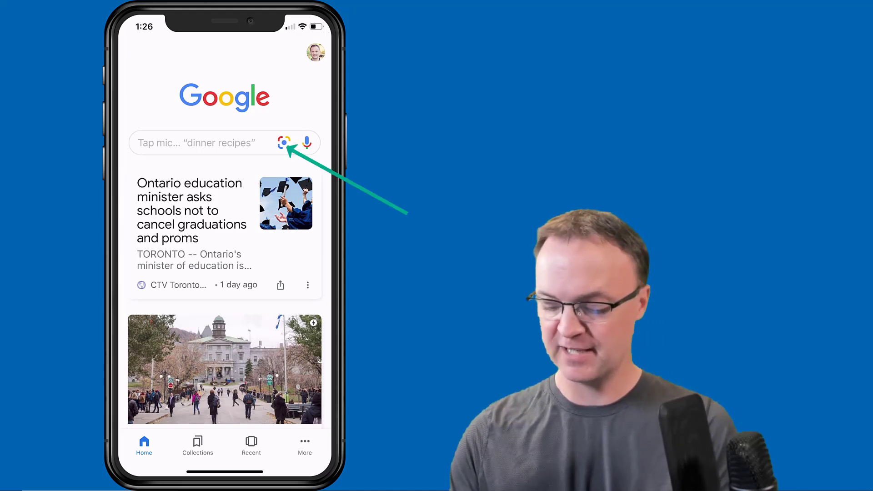
click(285, 143)
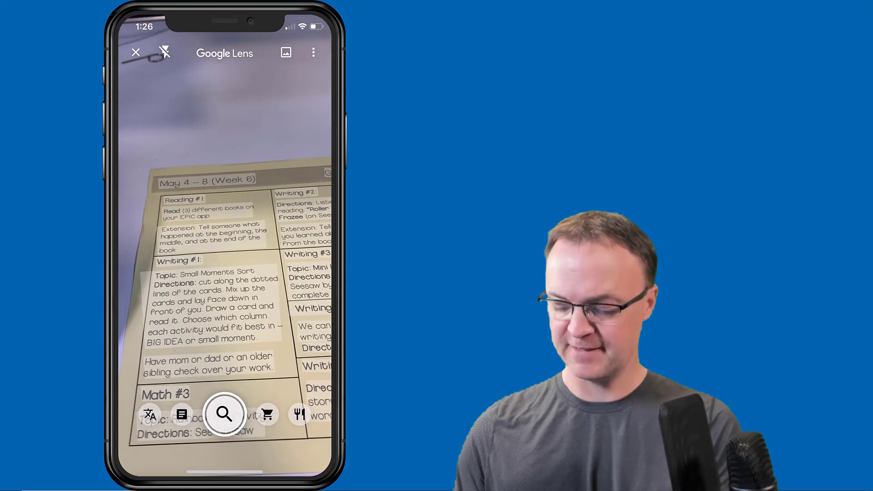
Capture the sheet in Text mode so the Writing #1 directions paragraph is recognized
click(224, 414)
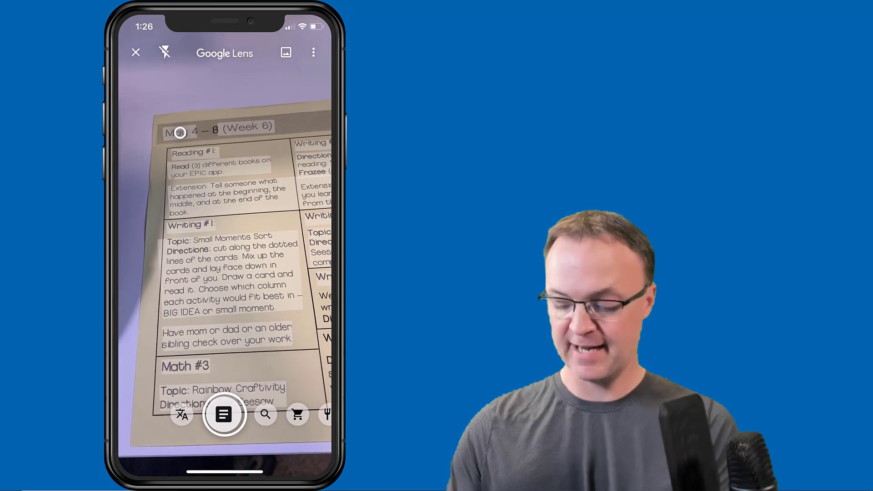
click(224, 414)
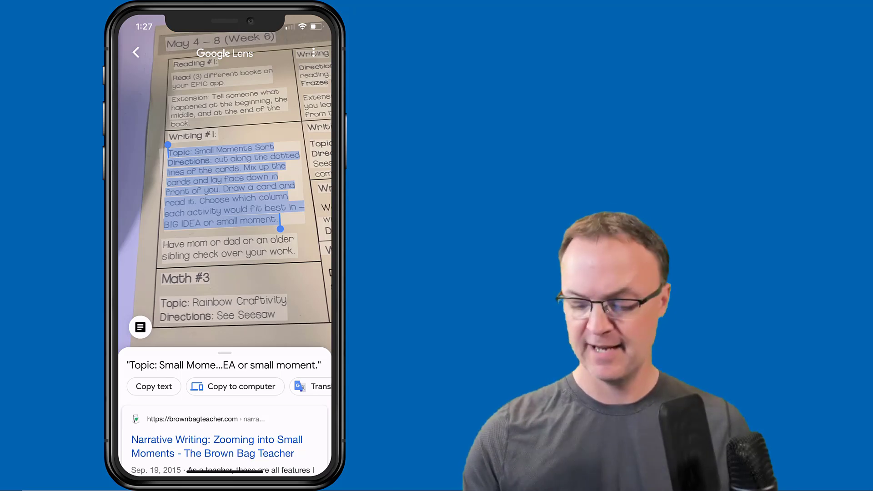
Copy the selected paragraph to the computer DESKTOP-BOIHQJN
click(235, 387)
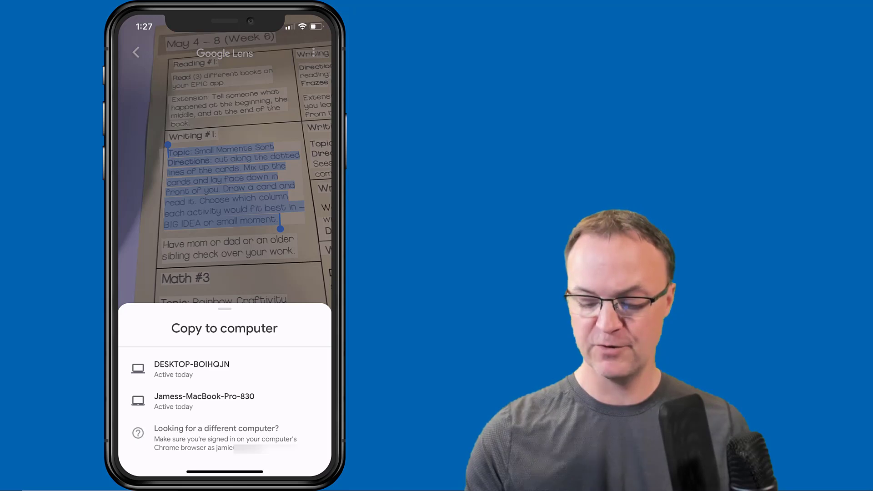
click(204, 401)
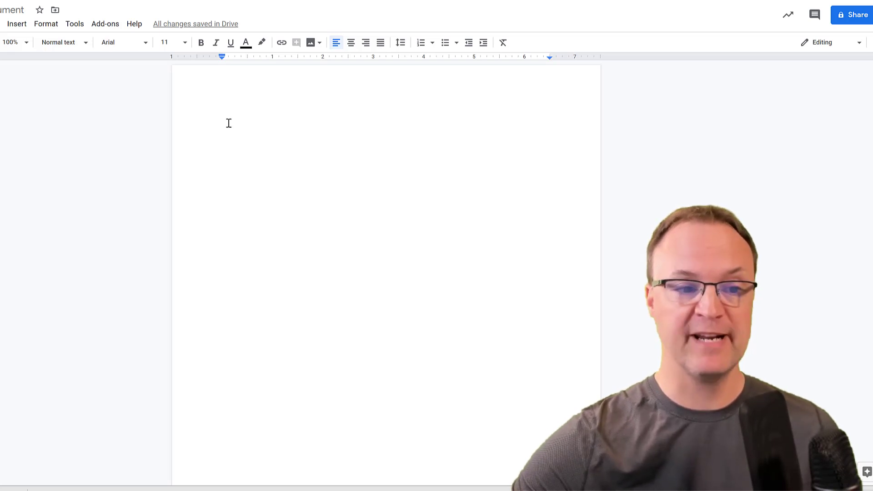
Paste the Small Moments Sort paragraph into the blank Google Docs page
right_click(228, 120)
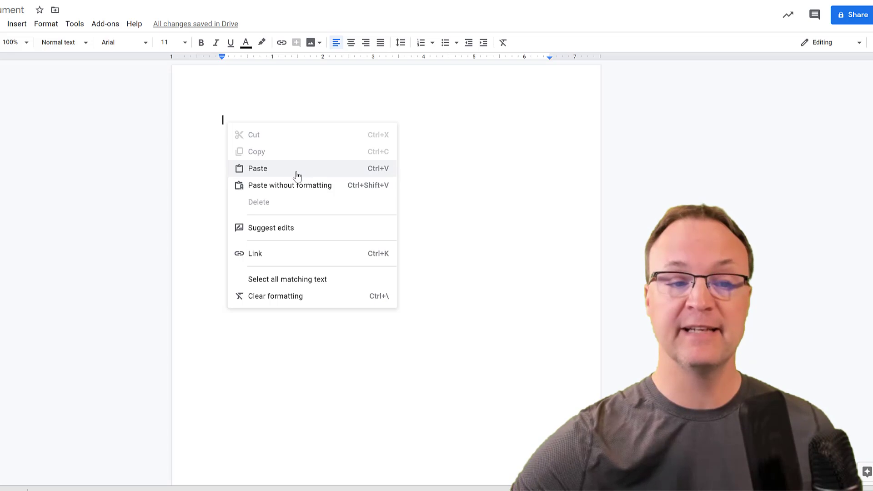
click(257, 169)
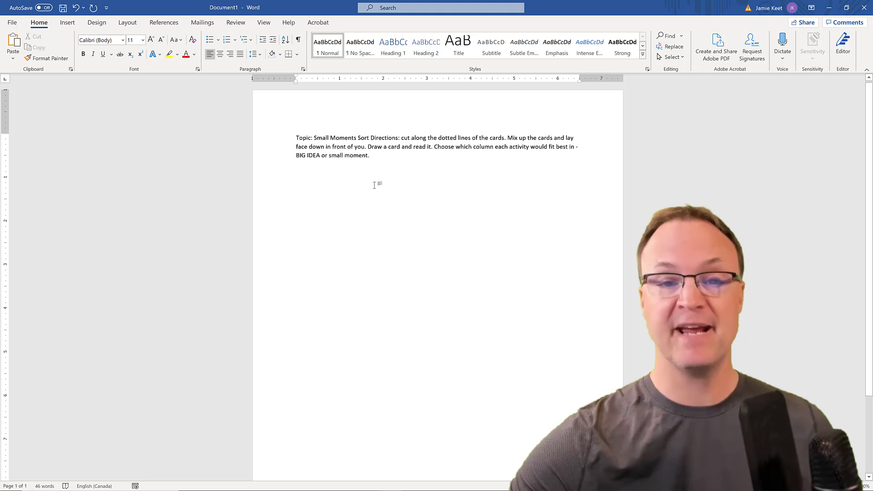
mouse_move(395, 222)
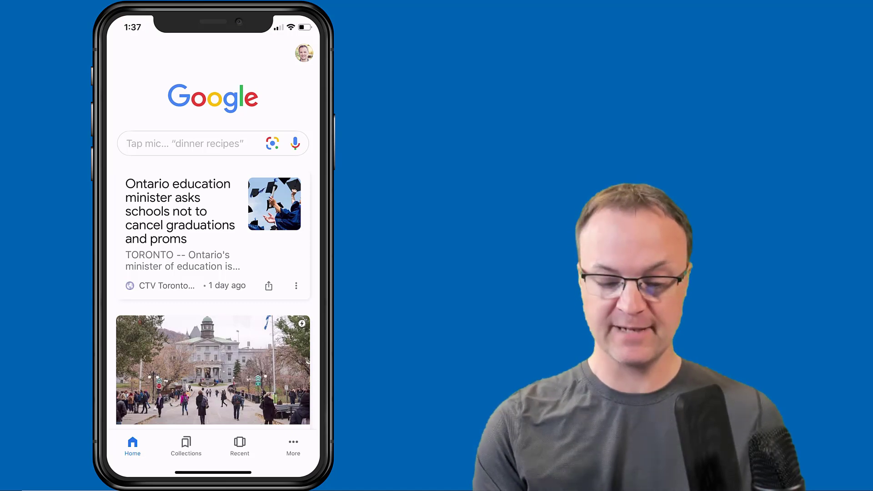
Translate the toy water blaster's caution label into English, then restart Lens on the whole toy
click(272, 143)
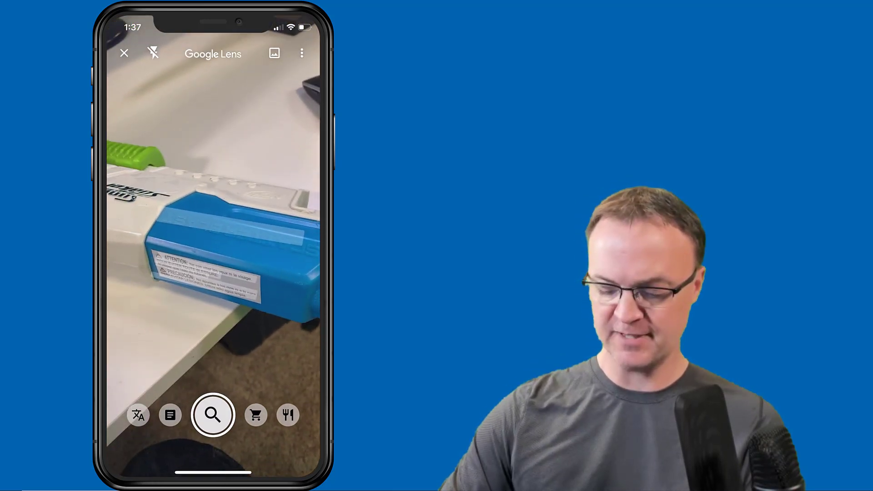
click(139, 414)
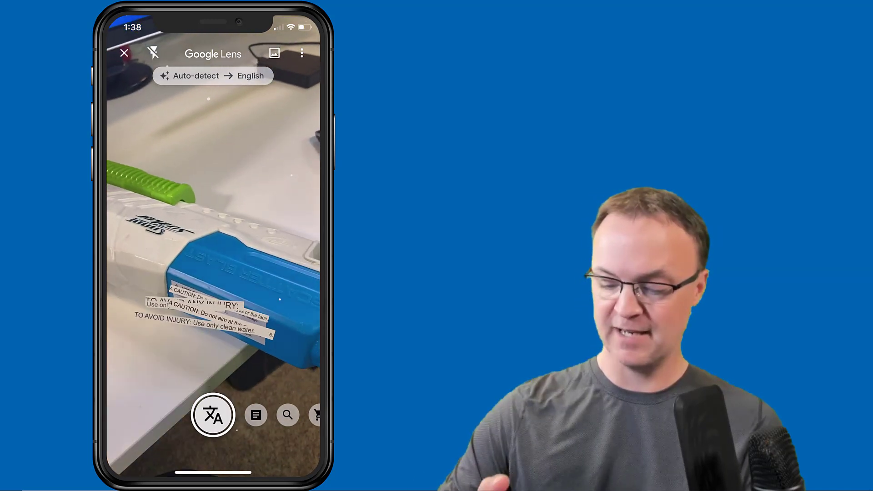
click(213, 76)
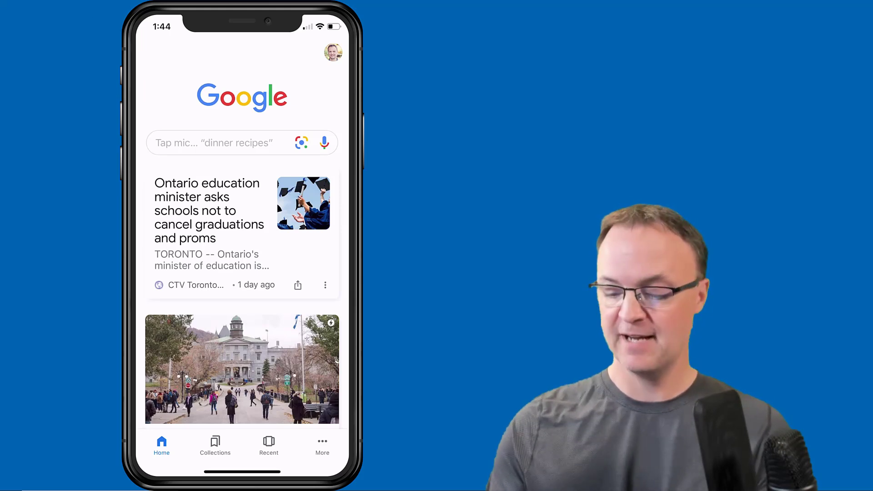
click(302, 143)
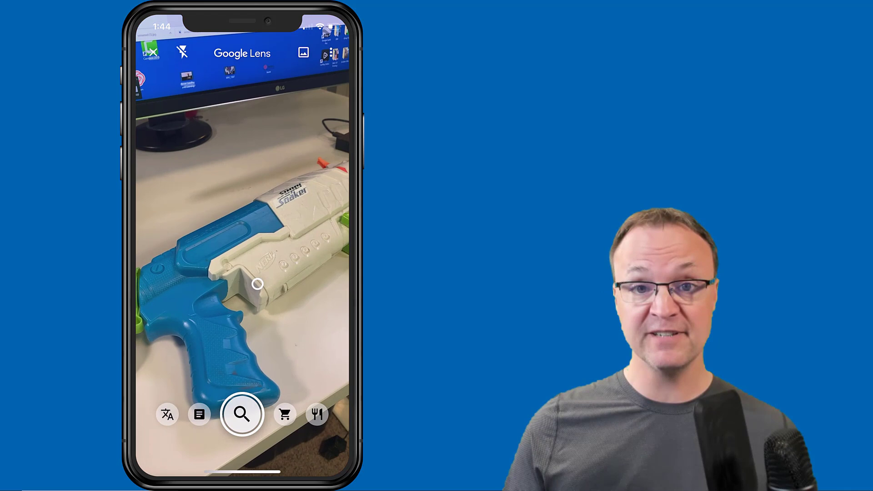
Search the water blaster, then identify the desk microphones as RØDE Wireless GO
click(242, 414)
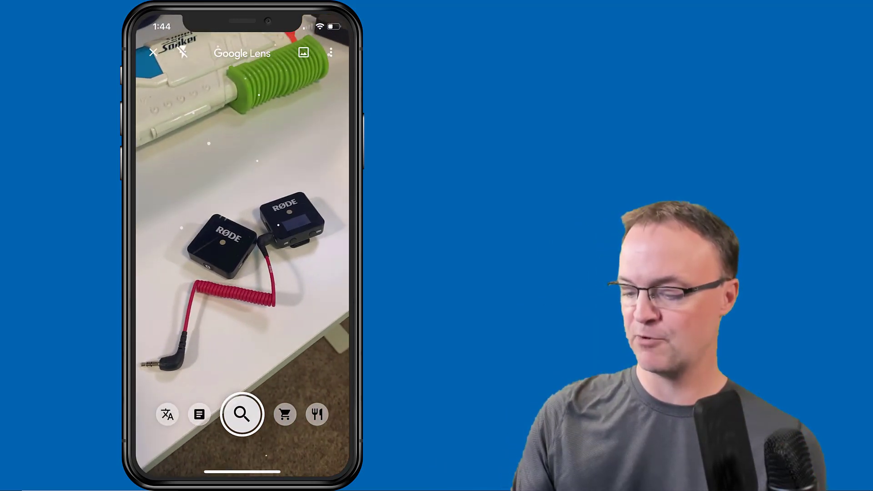
click(241, 414)
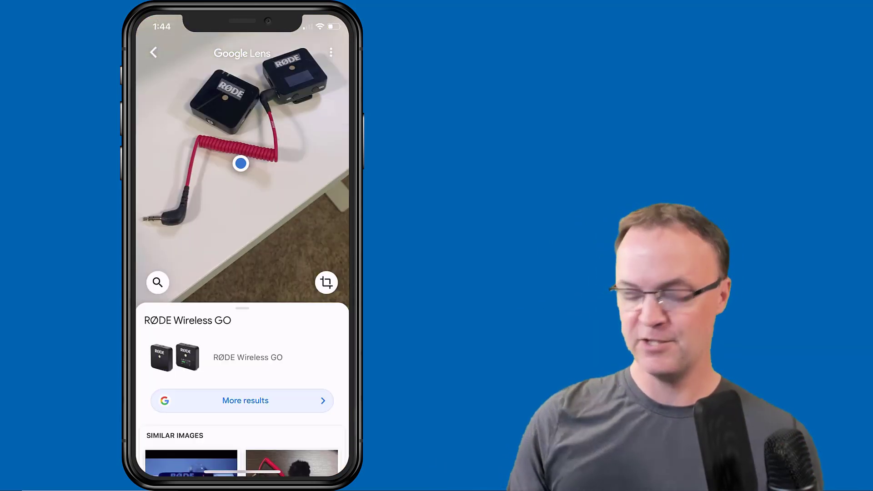